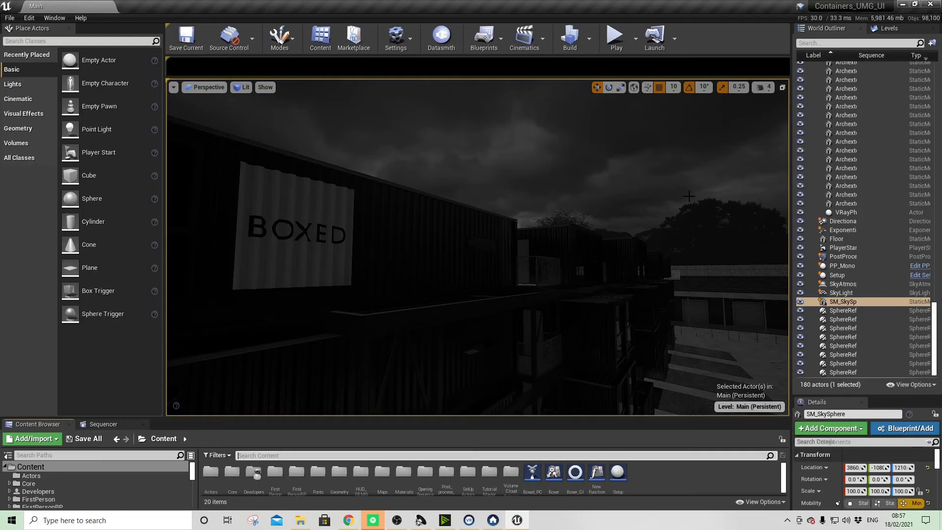
mouse_move(616, 214)
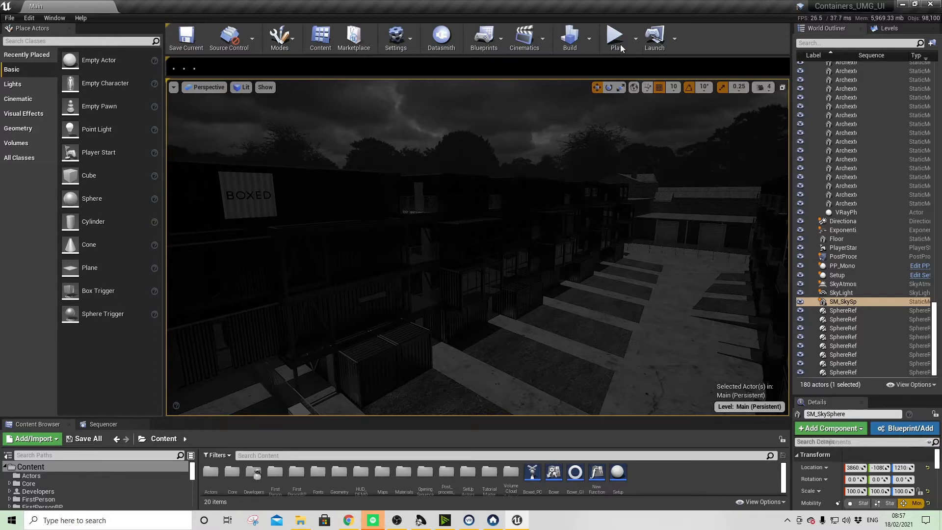
- Launch the container-park level in a Play-in-Editor session
left_click(616, 34)
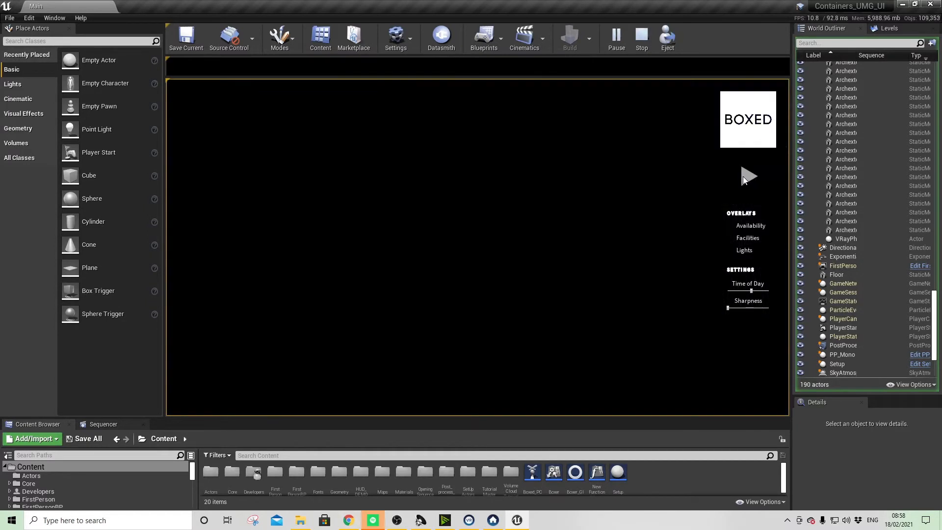
- Start the scene walkthrough with the play arrow under the BOXED logo
left_click(748, 176)
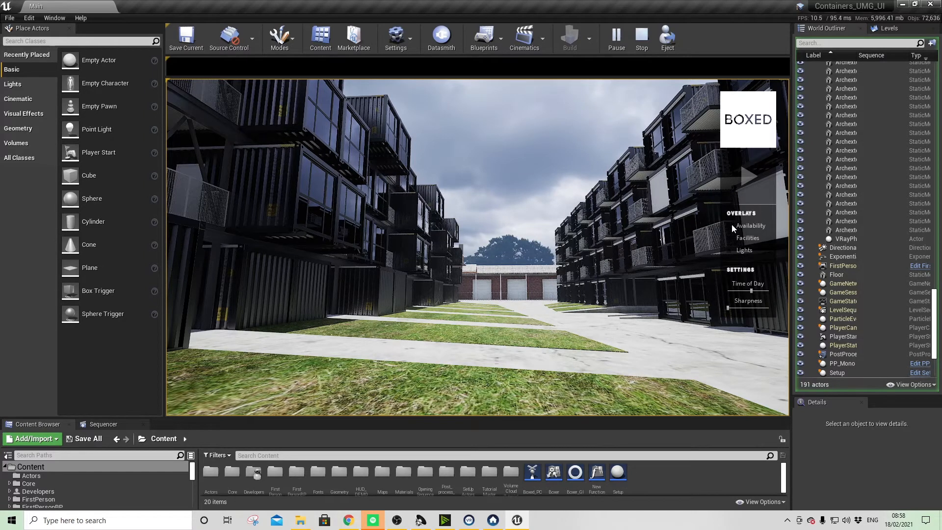
- Enable the Availability overlay checkbox to show the Viewing Tower info panel
left_click(731, 225)
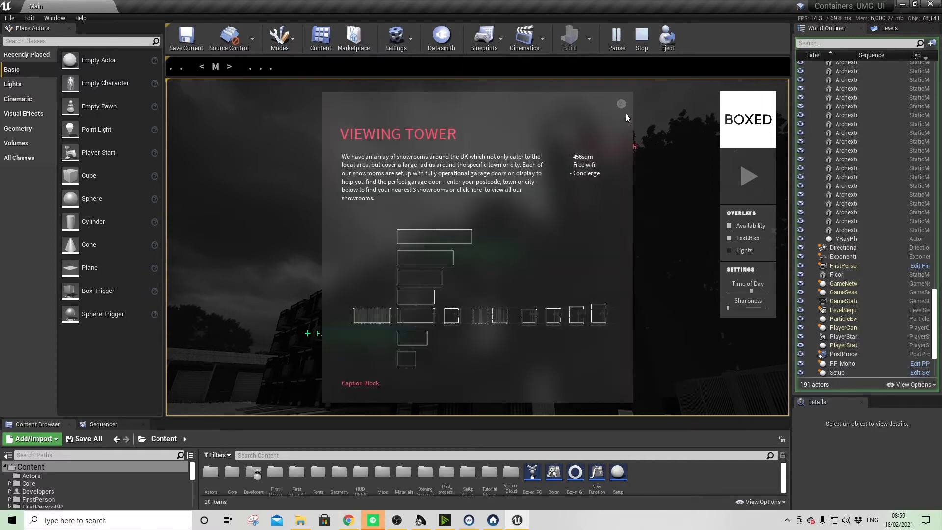
- Close the Viewing Tower info panel and then the A.04 availability panel
left_click(620, 104)
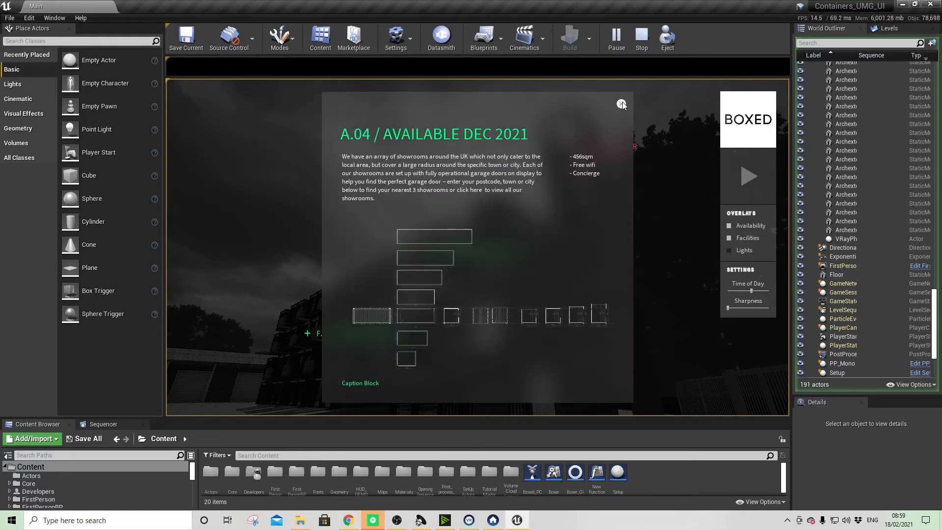
left_click(621, 103)
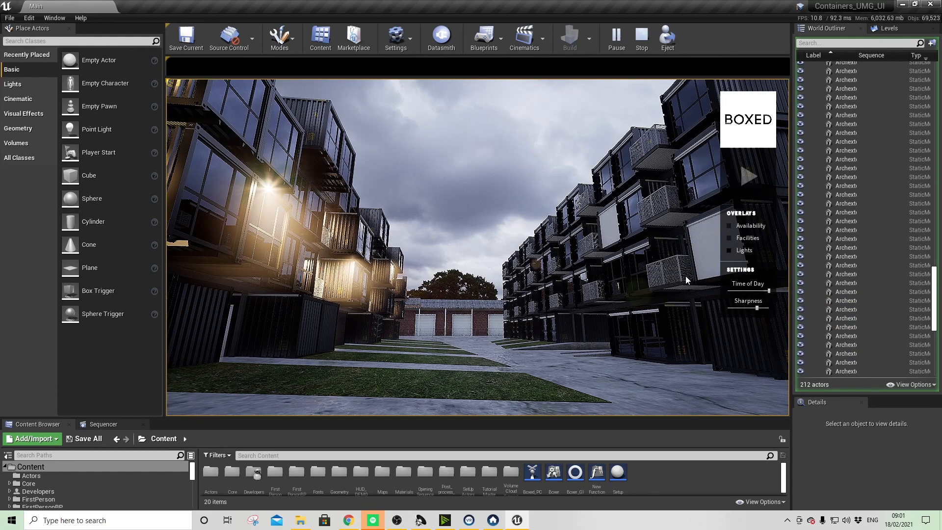
- Stop the play session and return to the editor
left_click(641, 37)
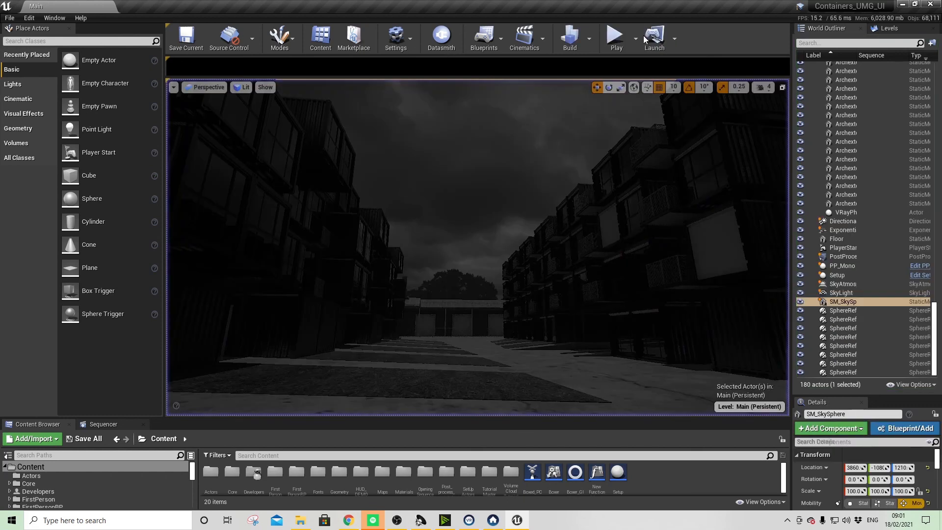